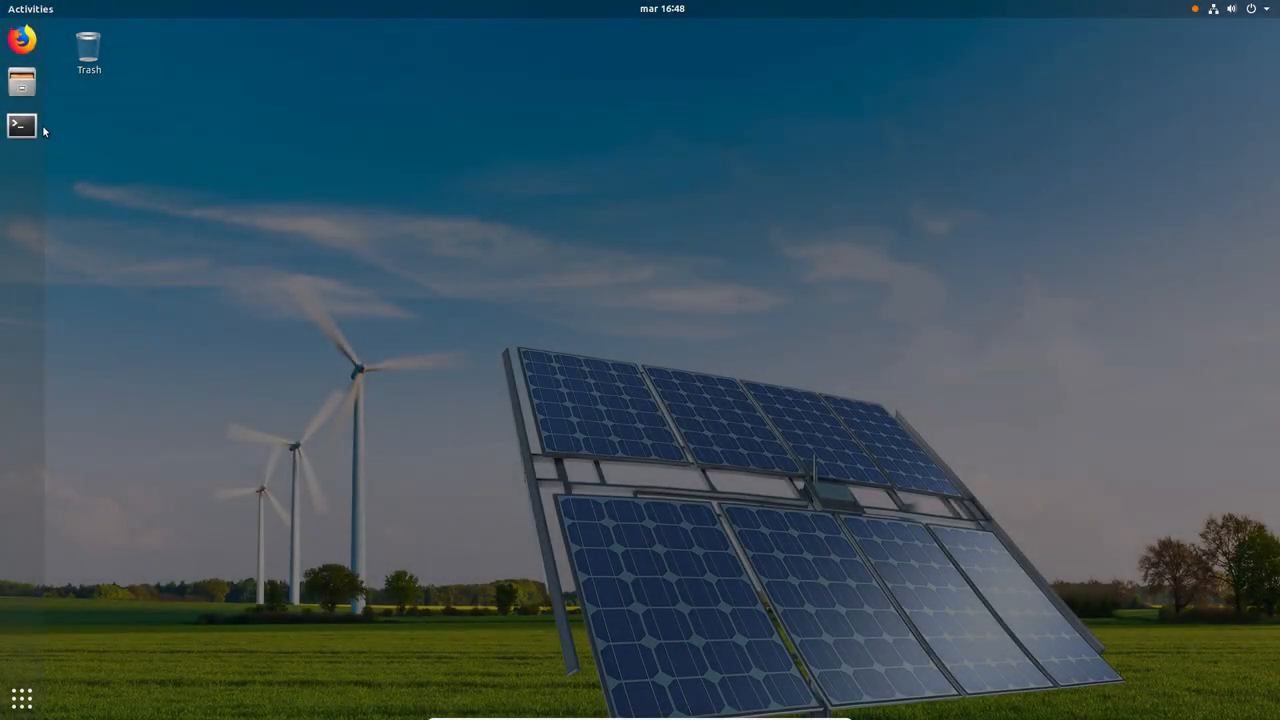
- Launch a terminal from the dock and change into the Downloads folder
left_click(20, 124)
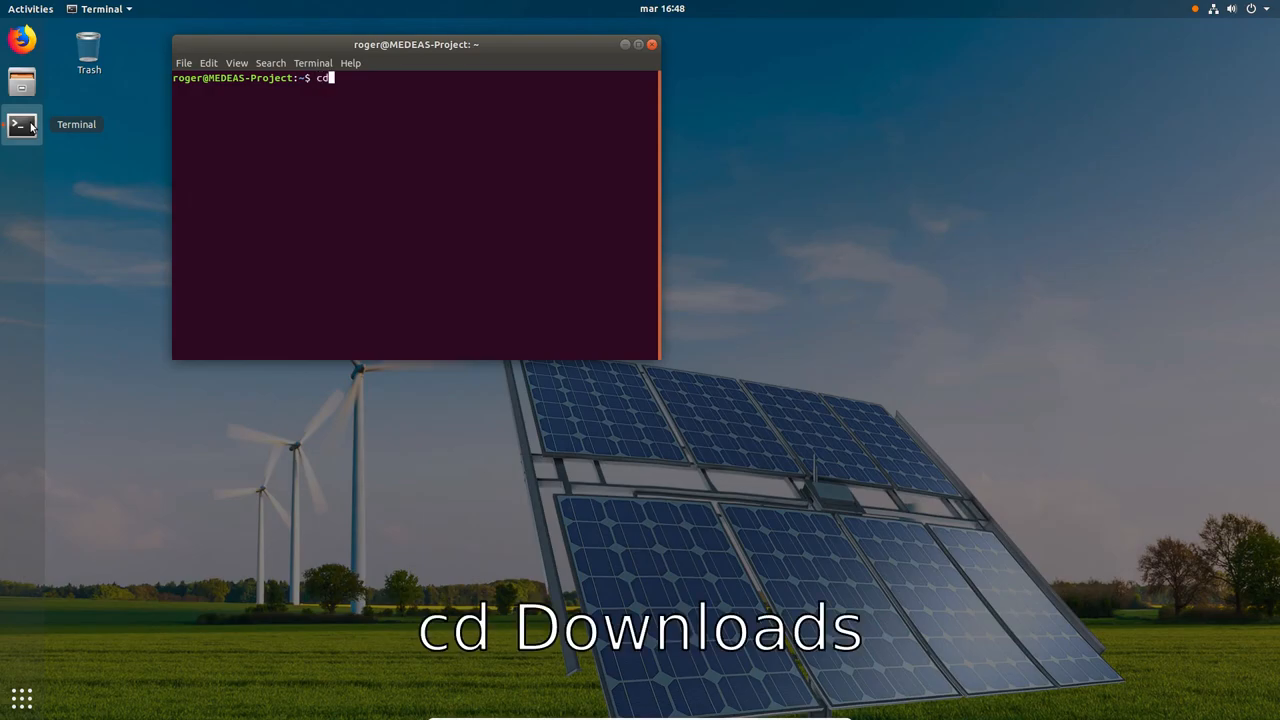
type("Downloads/")
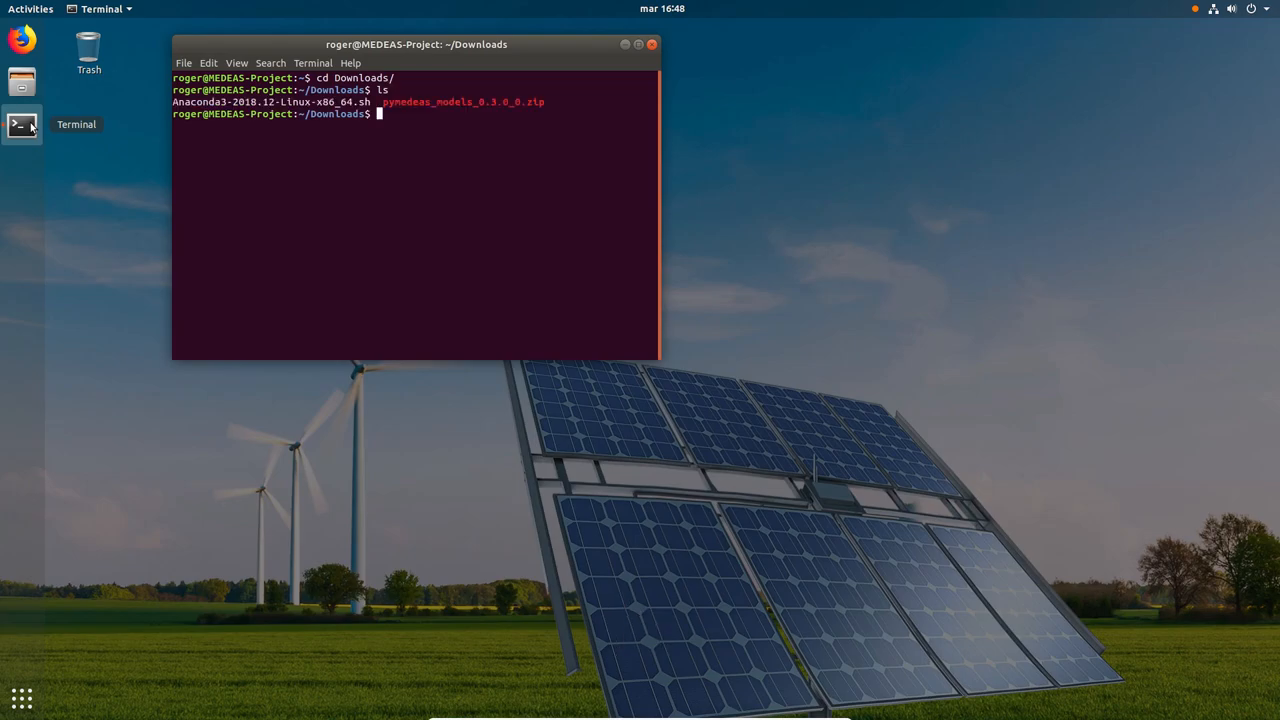
- Run the Anaconda3-2018.12 installer, accept the license and bashrc init, decline VS Code, then cd home
type("sh")
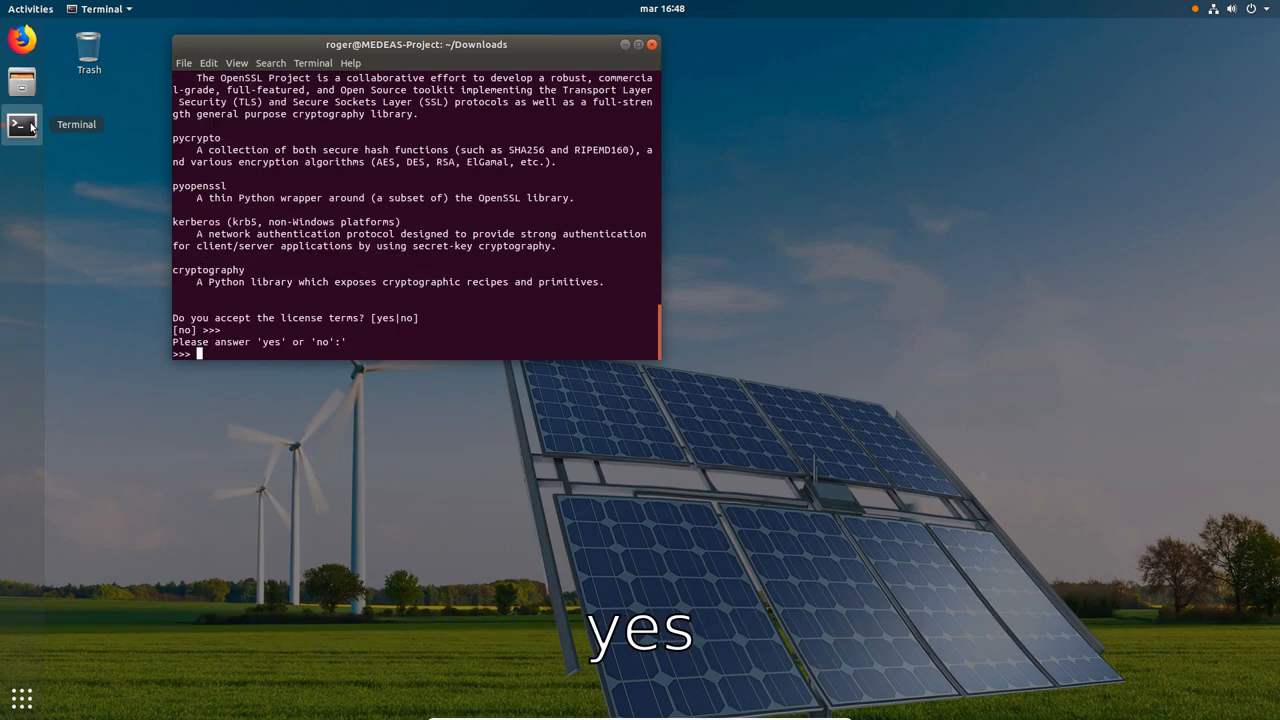
type("yes")
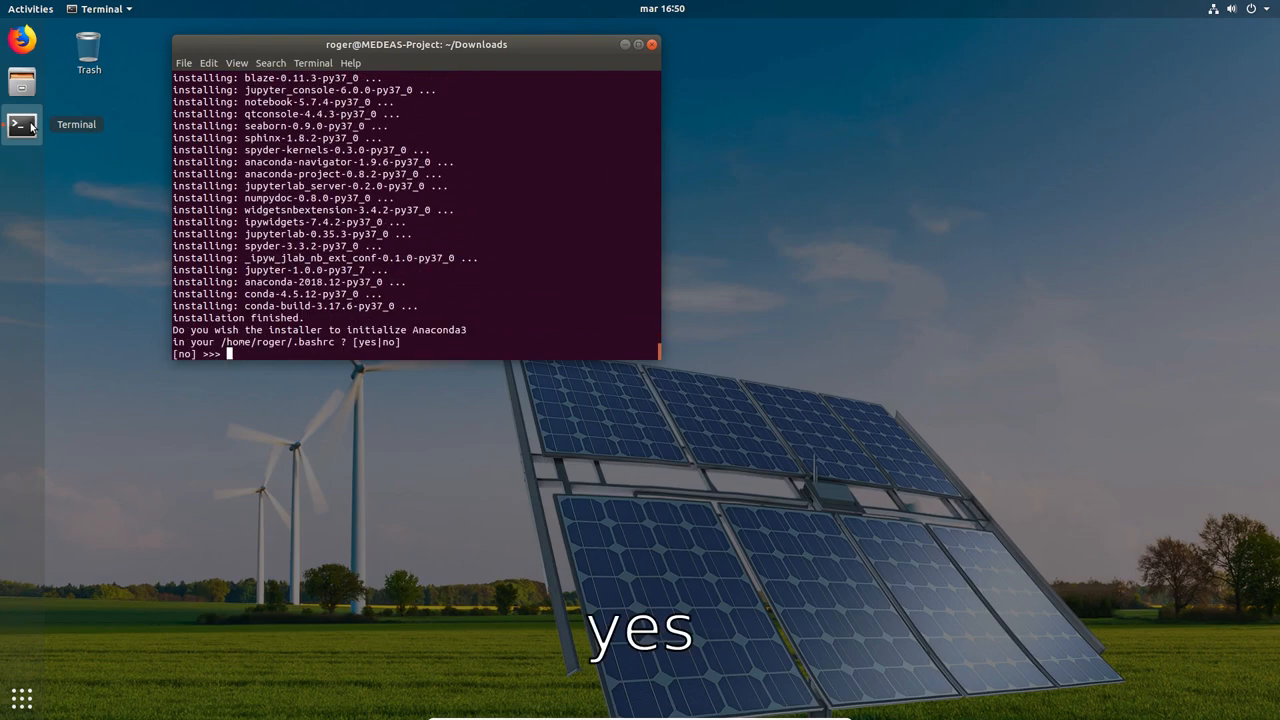
type("yes")
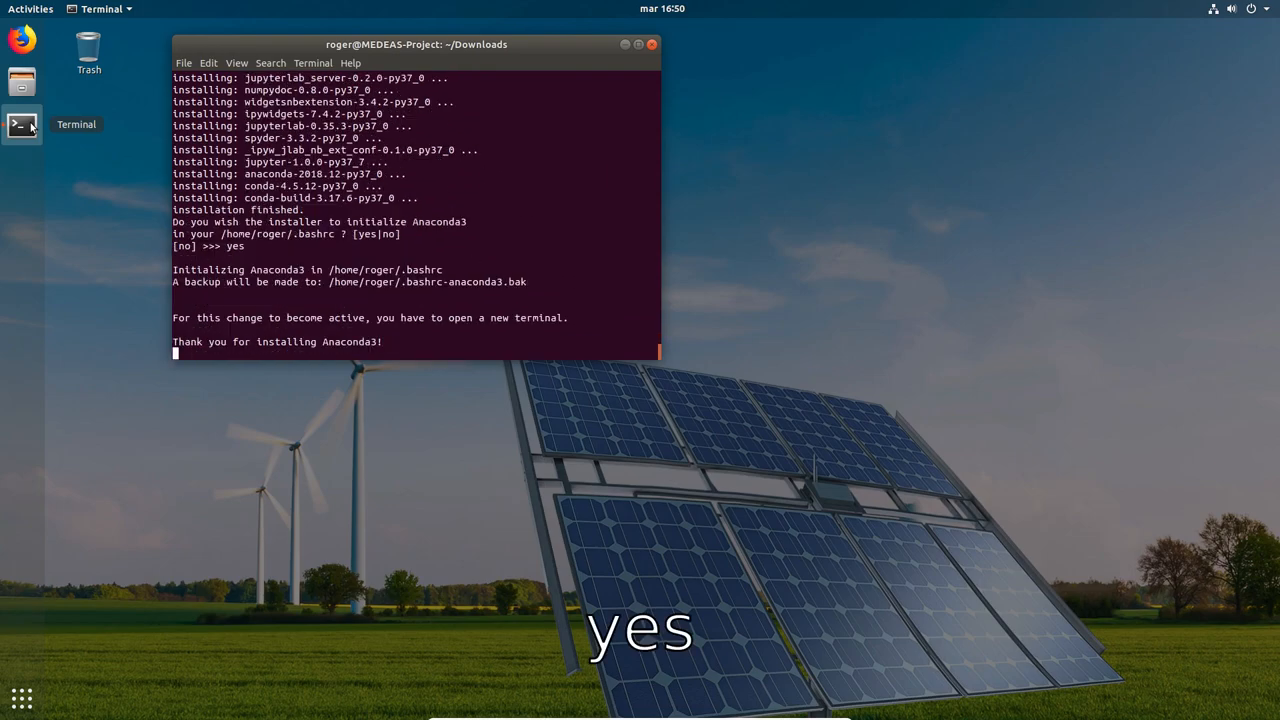
type("no")
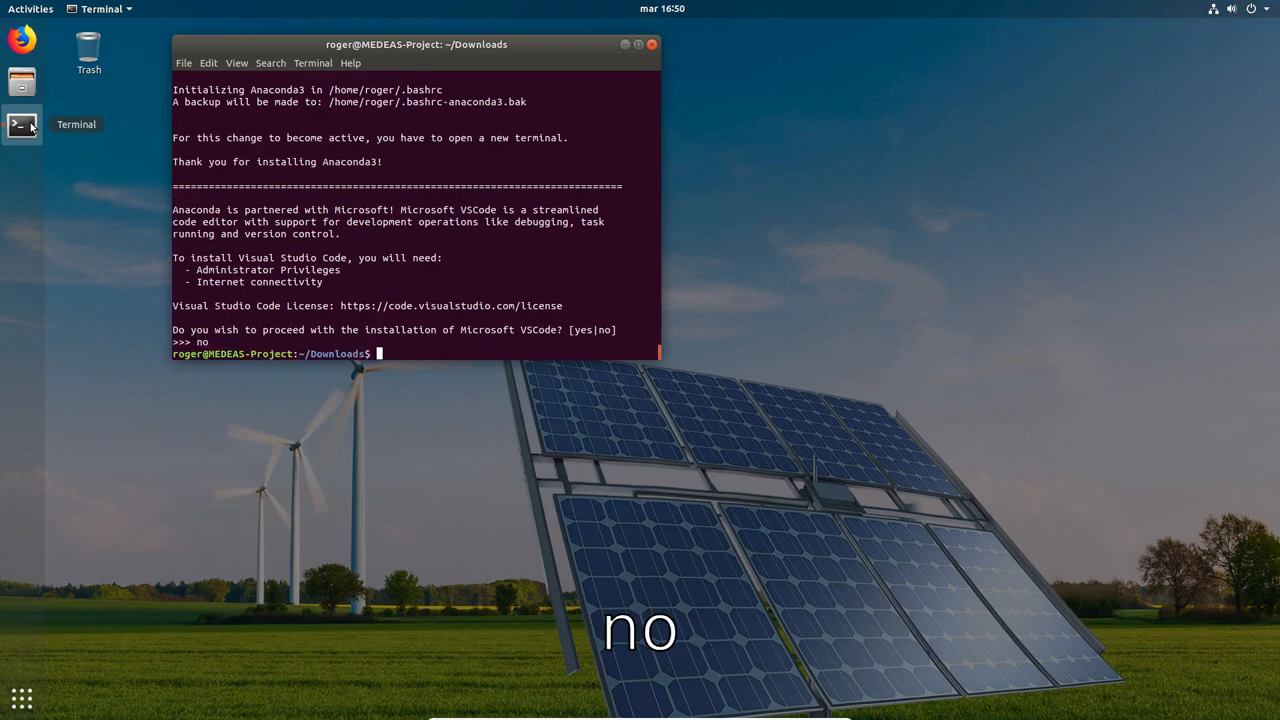
type("cd")
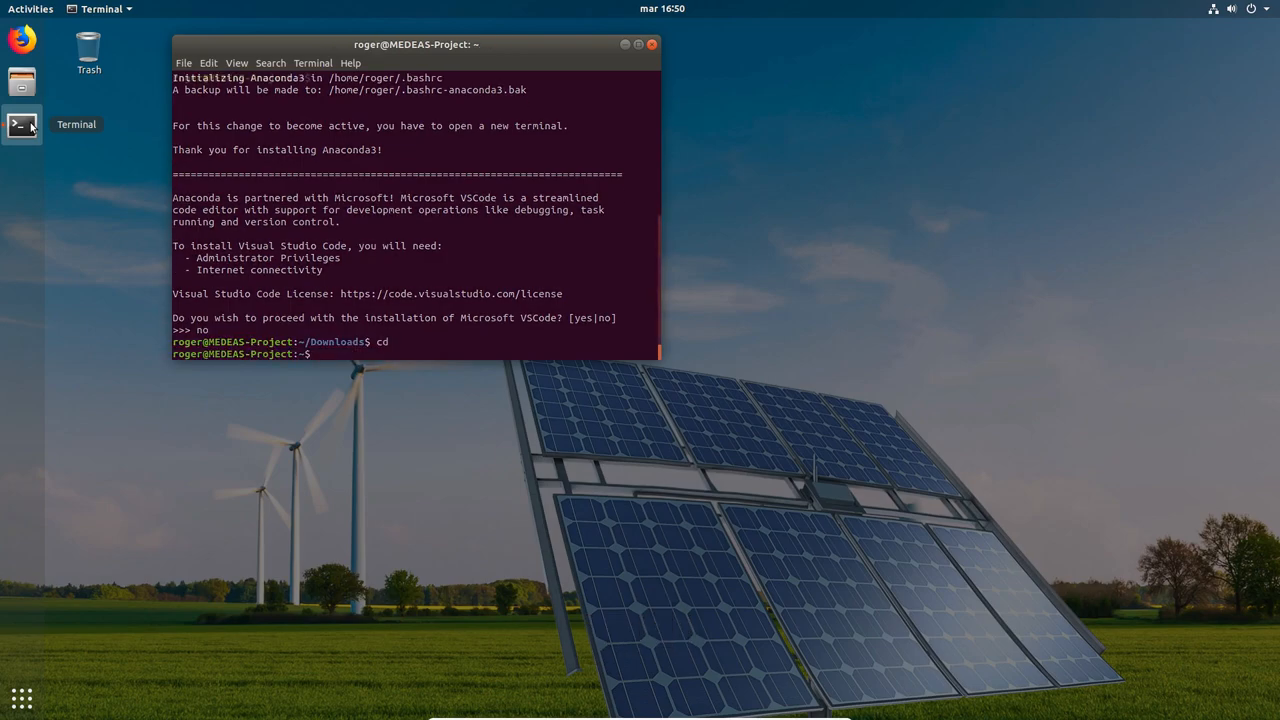
- Check which python3 is used, source .bashrc, and confirm python3 now comes from Anaconda3
type("which pyth")
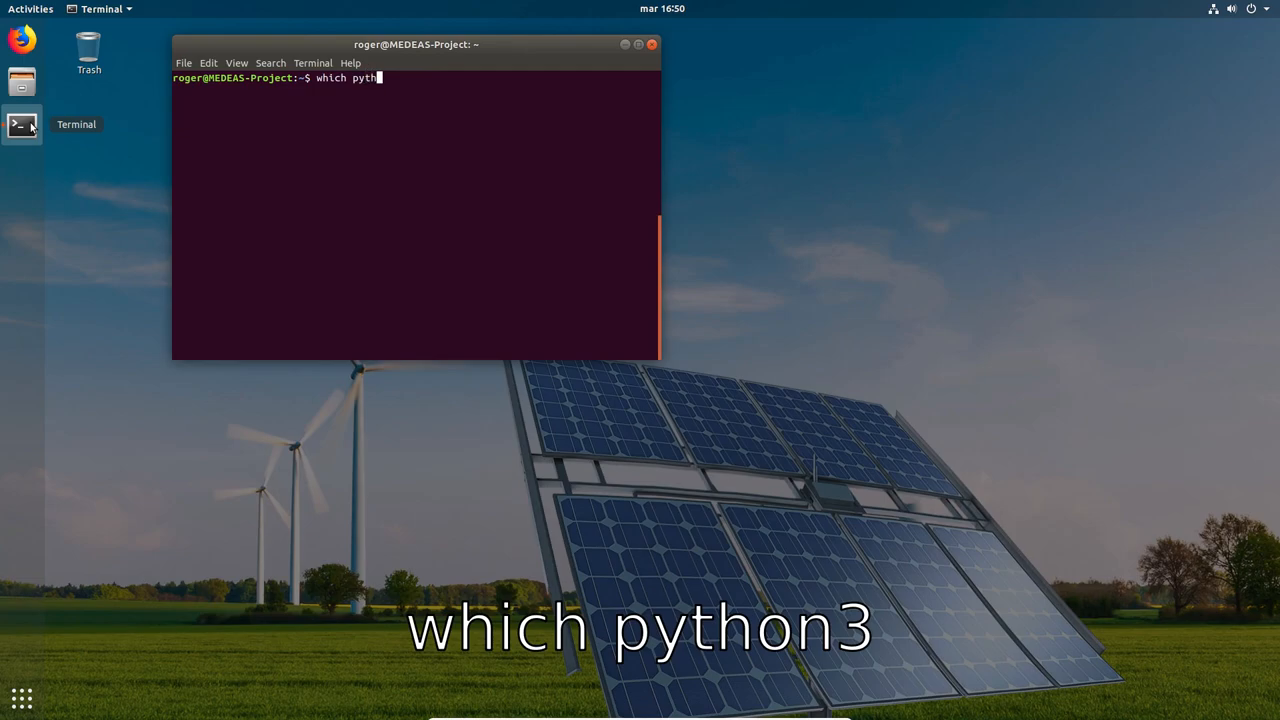
type("on3")
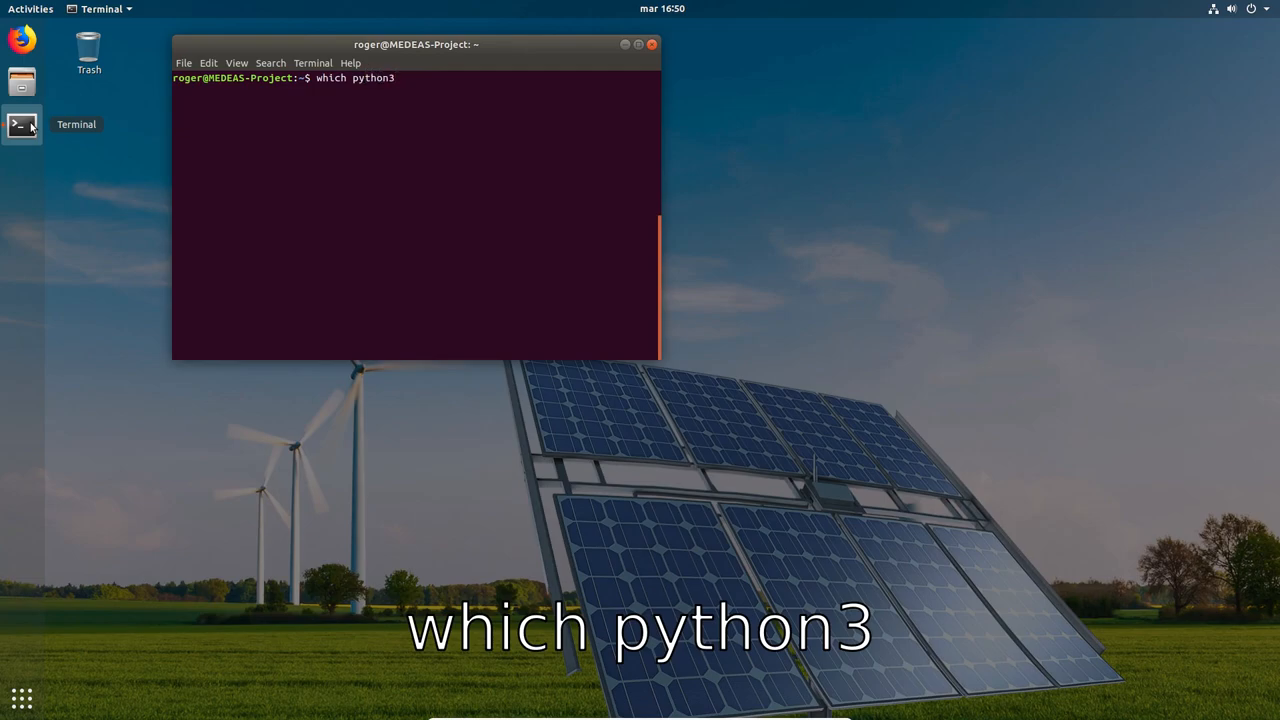
key("Return")
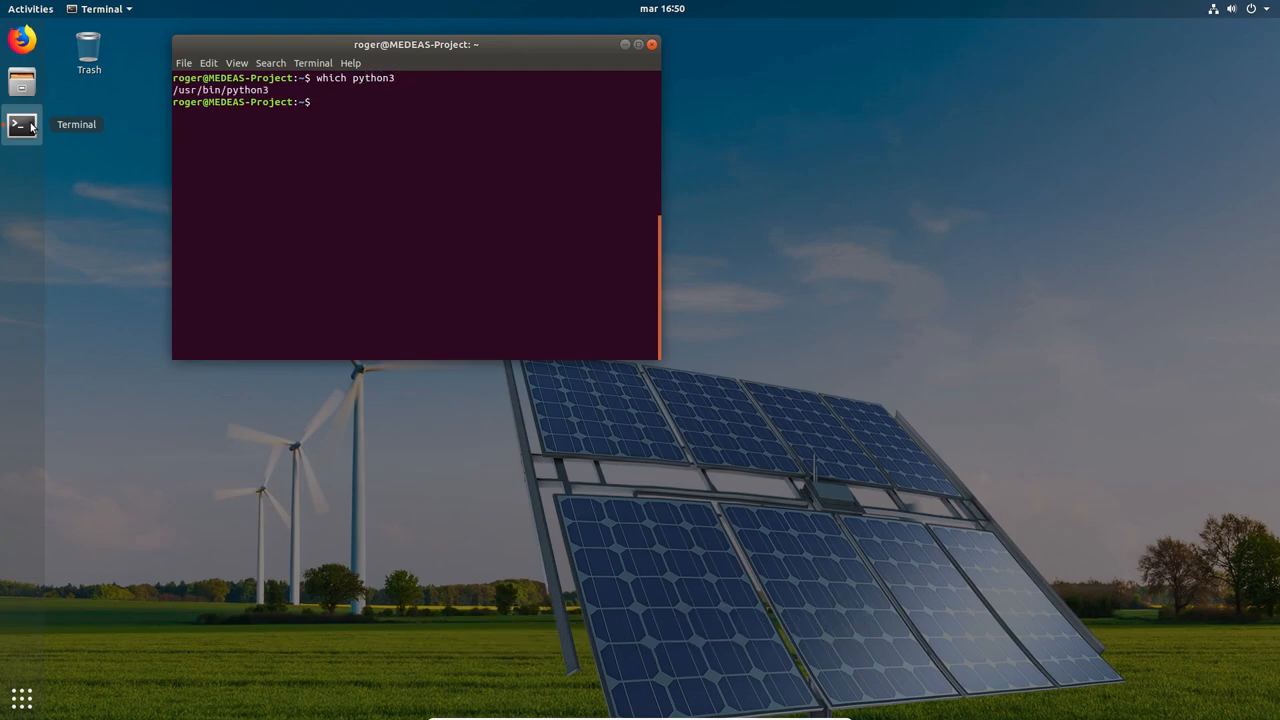
type("source")
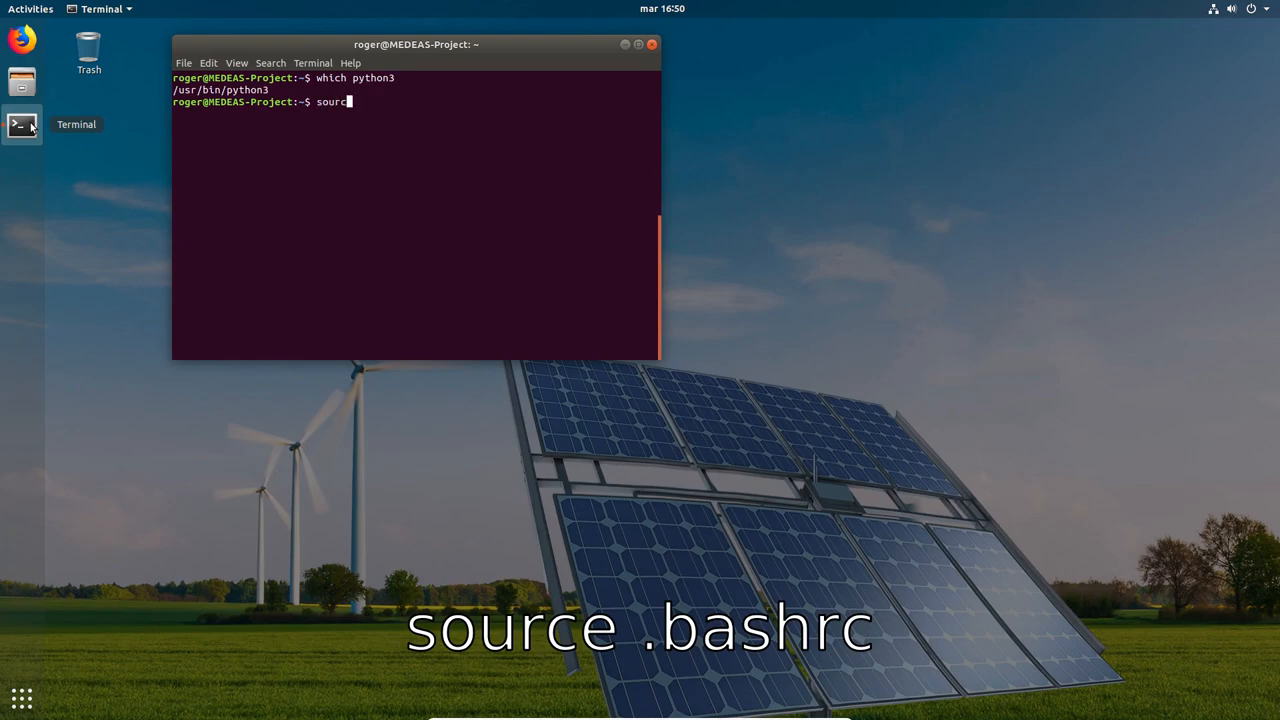
type(".")
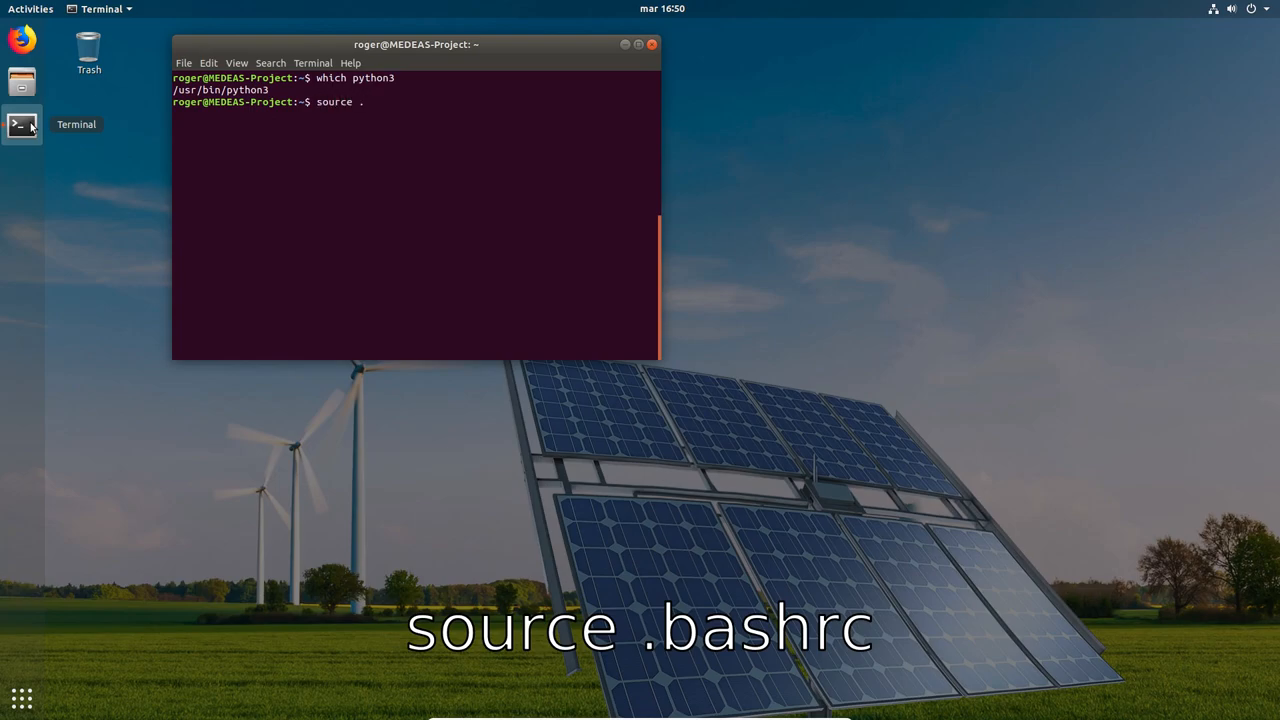
type("bashrc")
type("which python3")
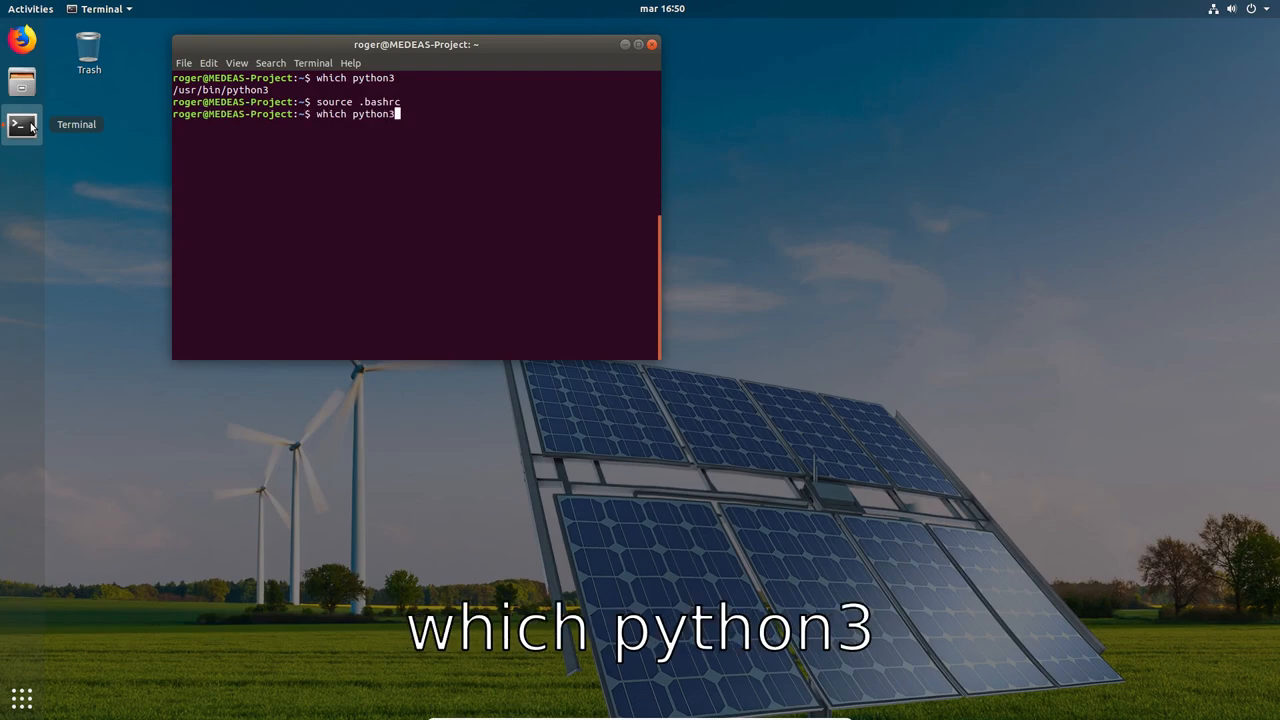
key("Return")
type("which pip")
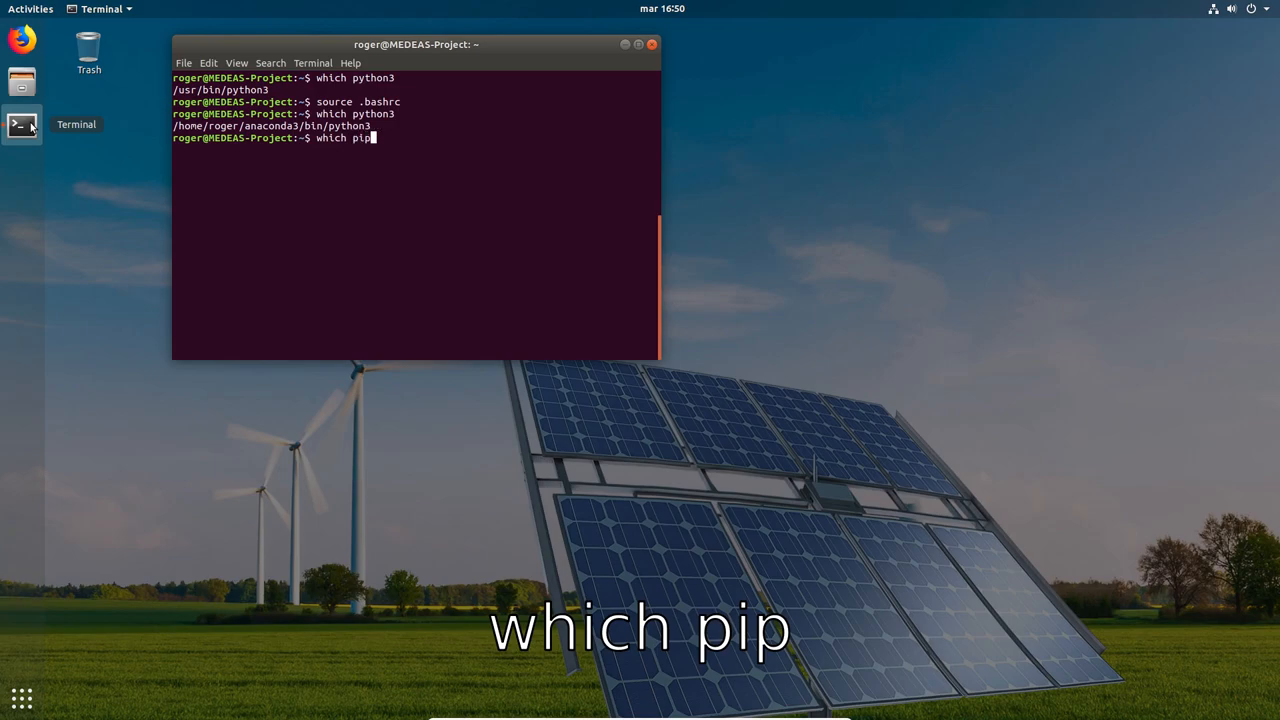
- Verify pip also resolves to Anaconda3 and begin the pip install command
key("Return")
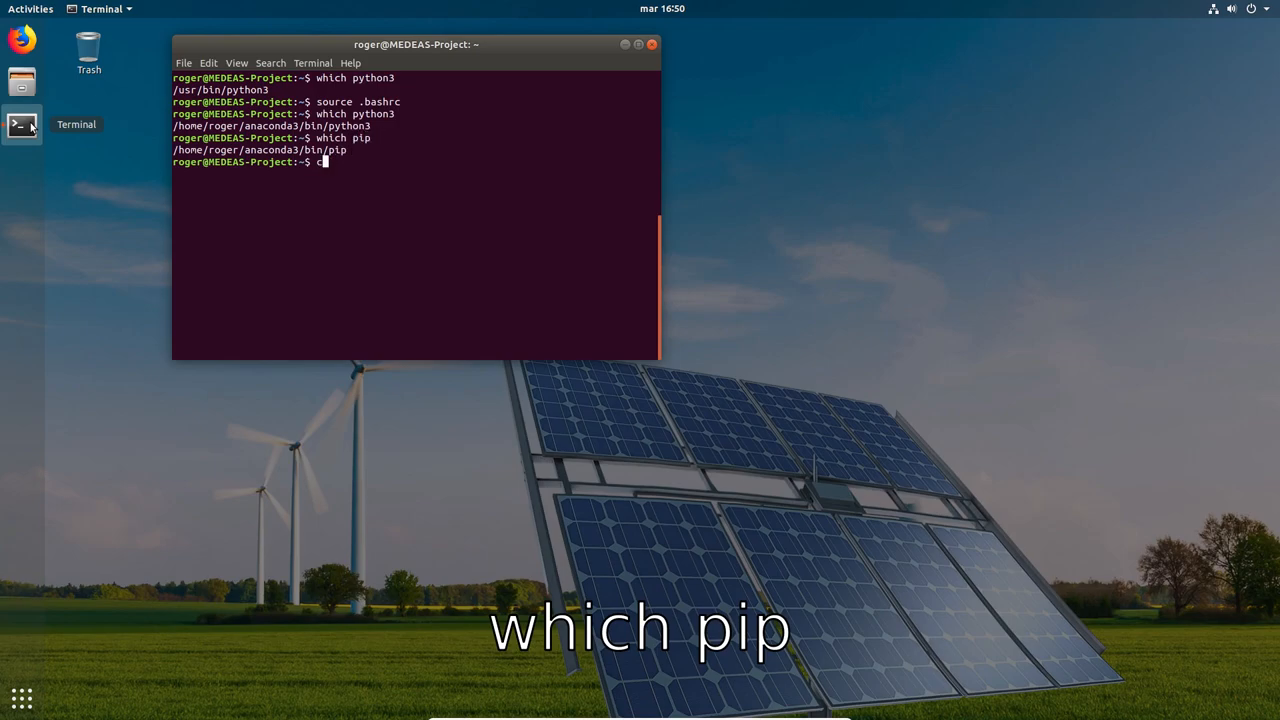
type("pip install p")
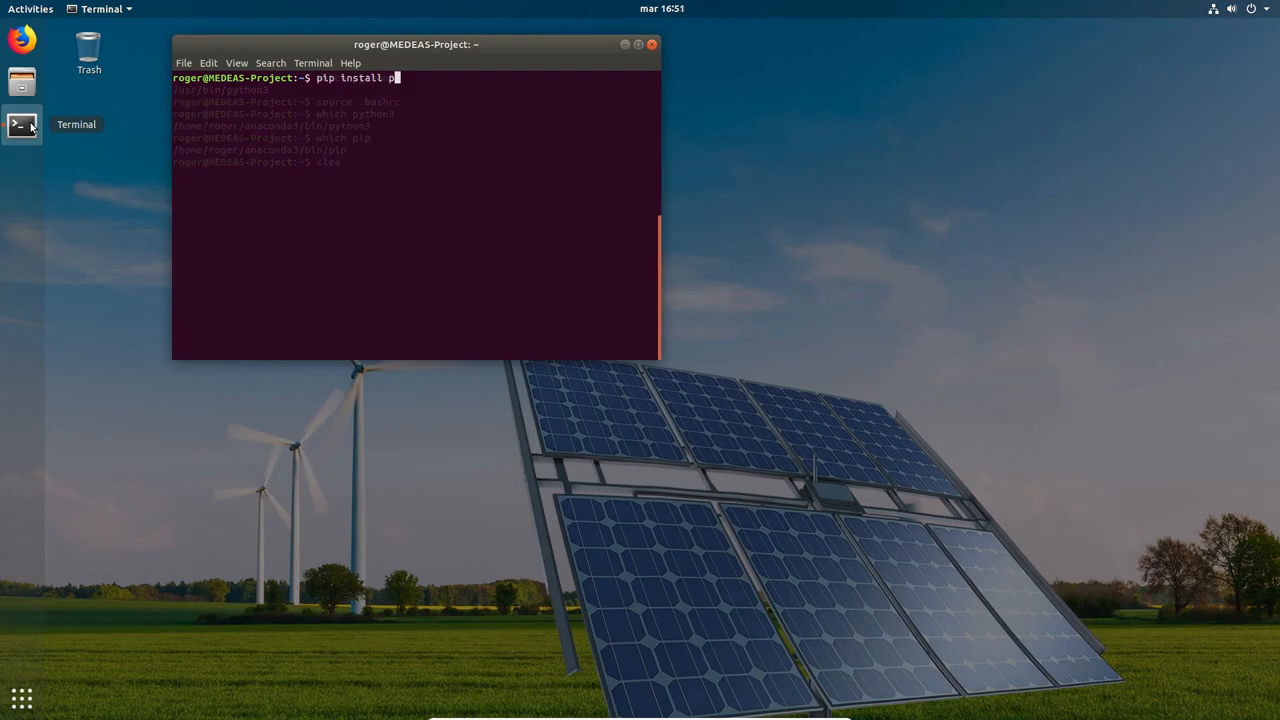
- Install pipenv with Anaconda3's pip
type("ipenv")
type("mkdir De")
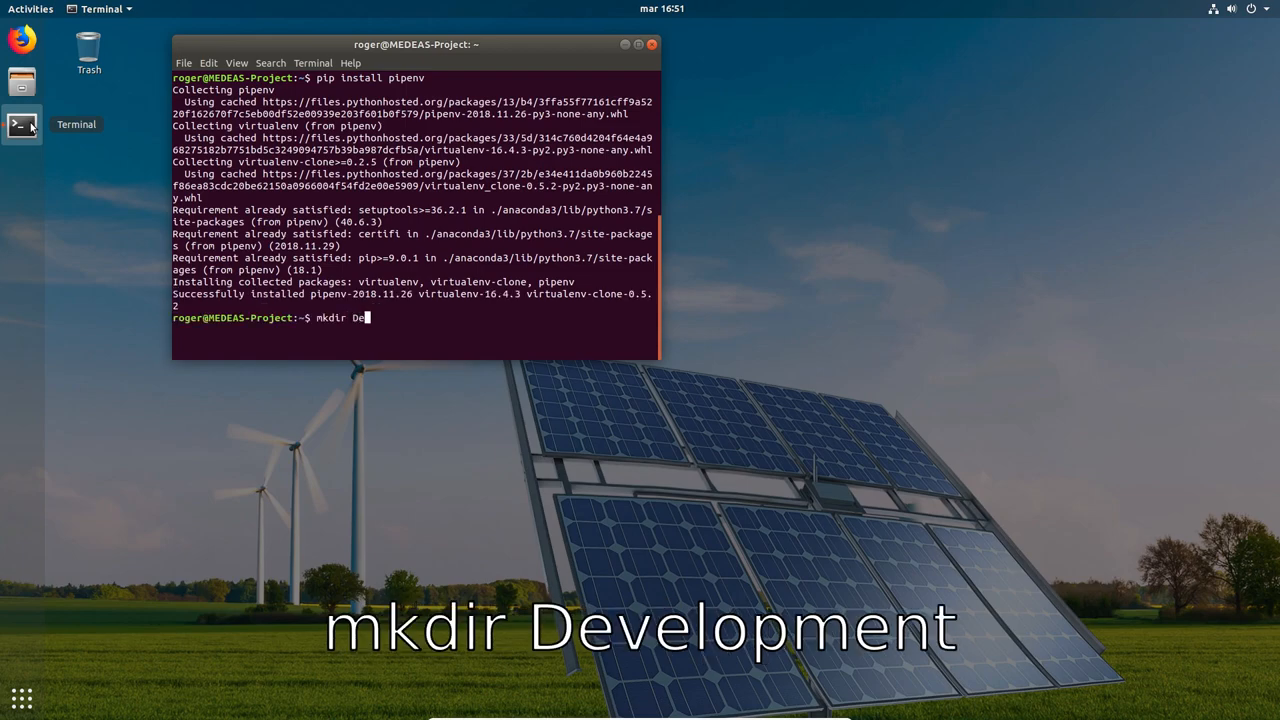
- Create Development, unzip pymedeas_models_0.3.0.zip into it, and cd into the extracted project
type("cd")
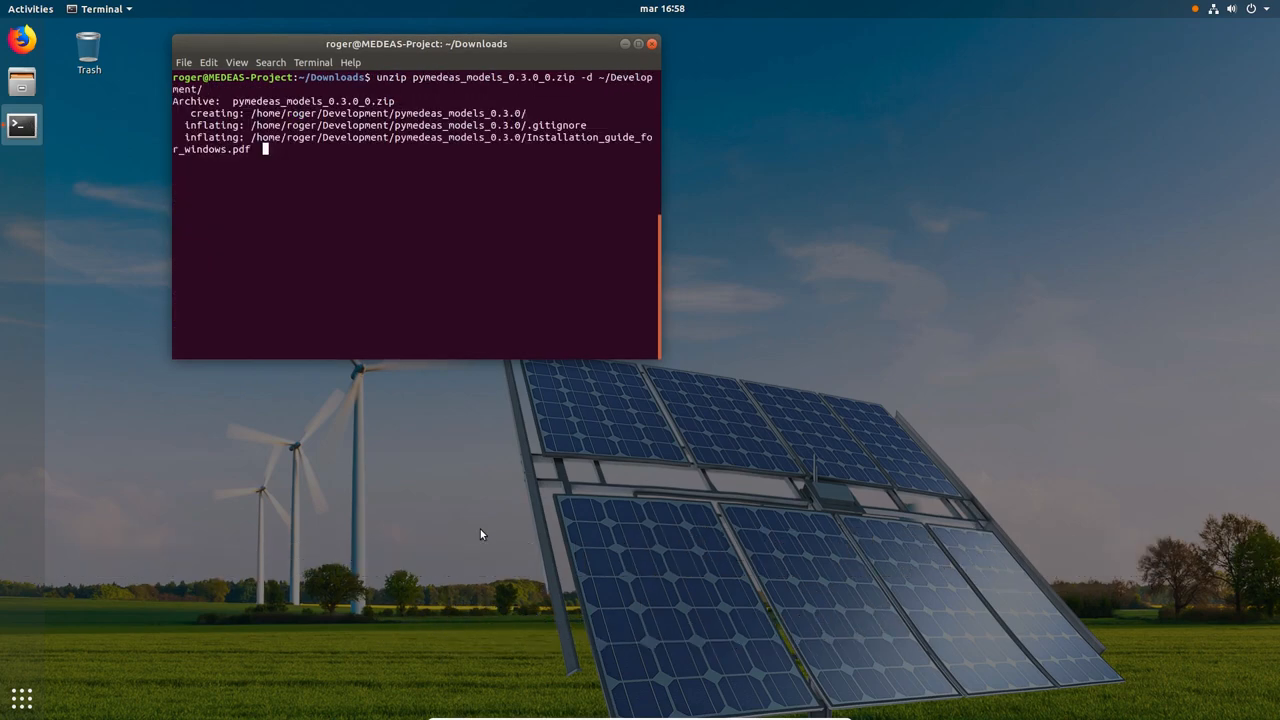
type("cd ../Development/pymedeas_models_0.3.0")
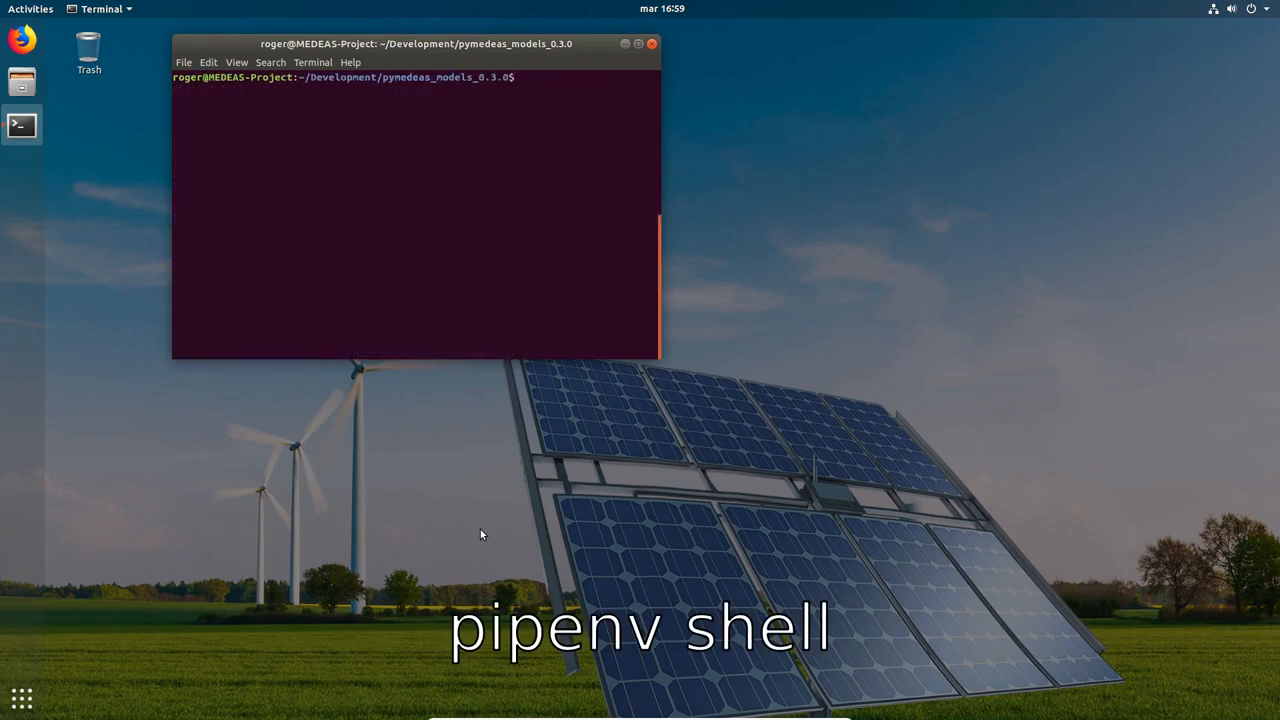
- Enter the project's pipenv shell and run pip list to show its installed packages
type("pipenv shell")
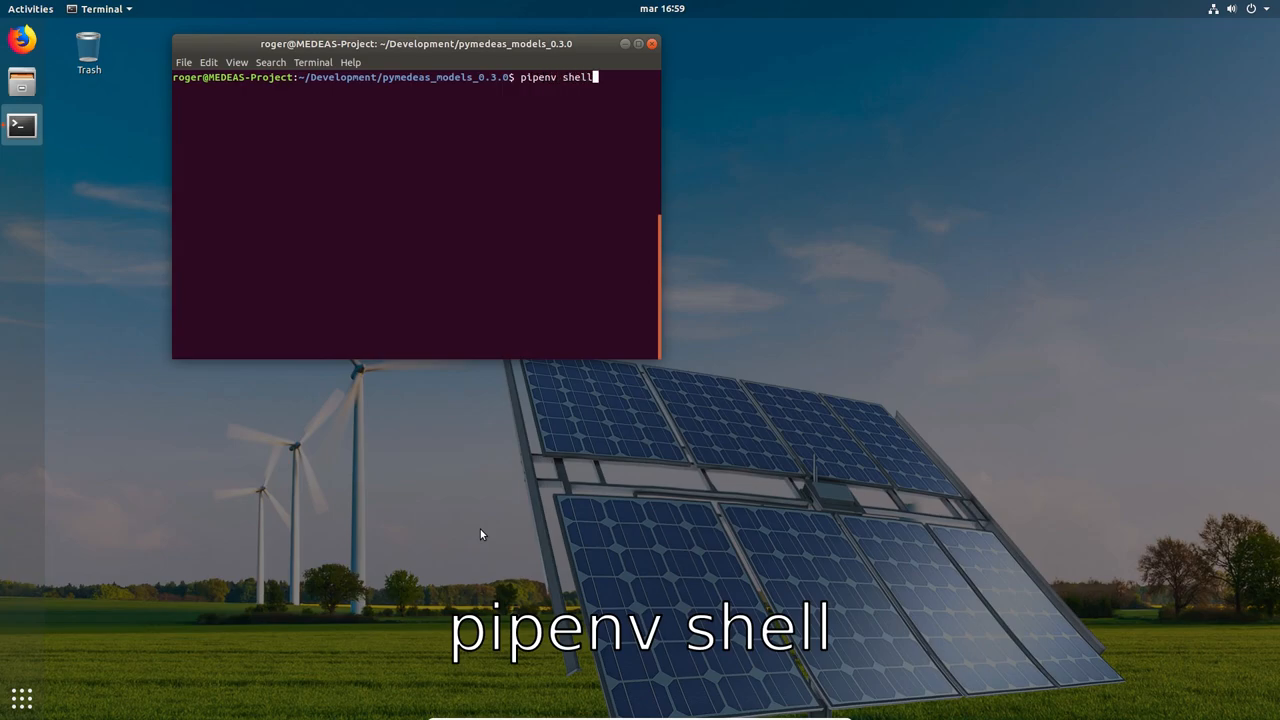
key("Return")
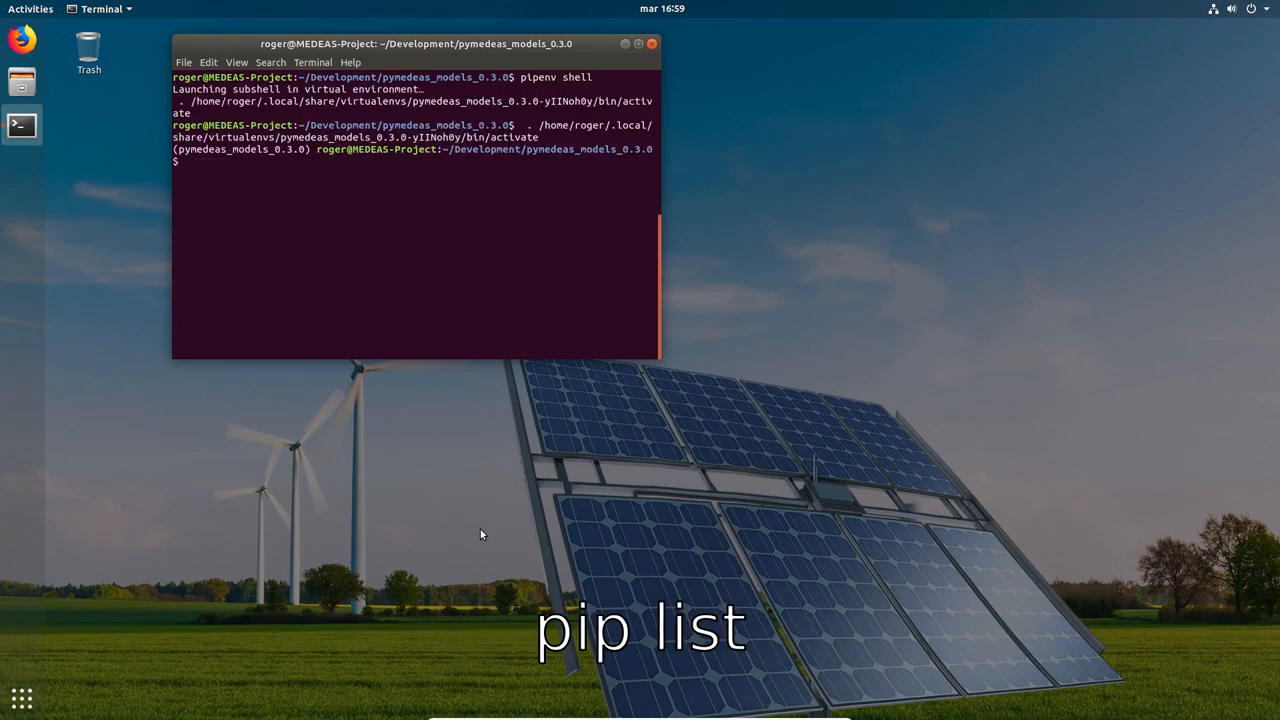
type("pip")
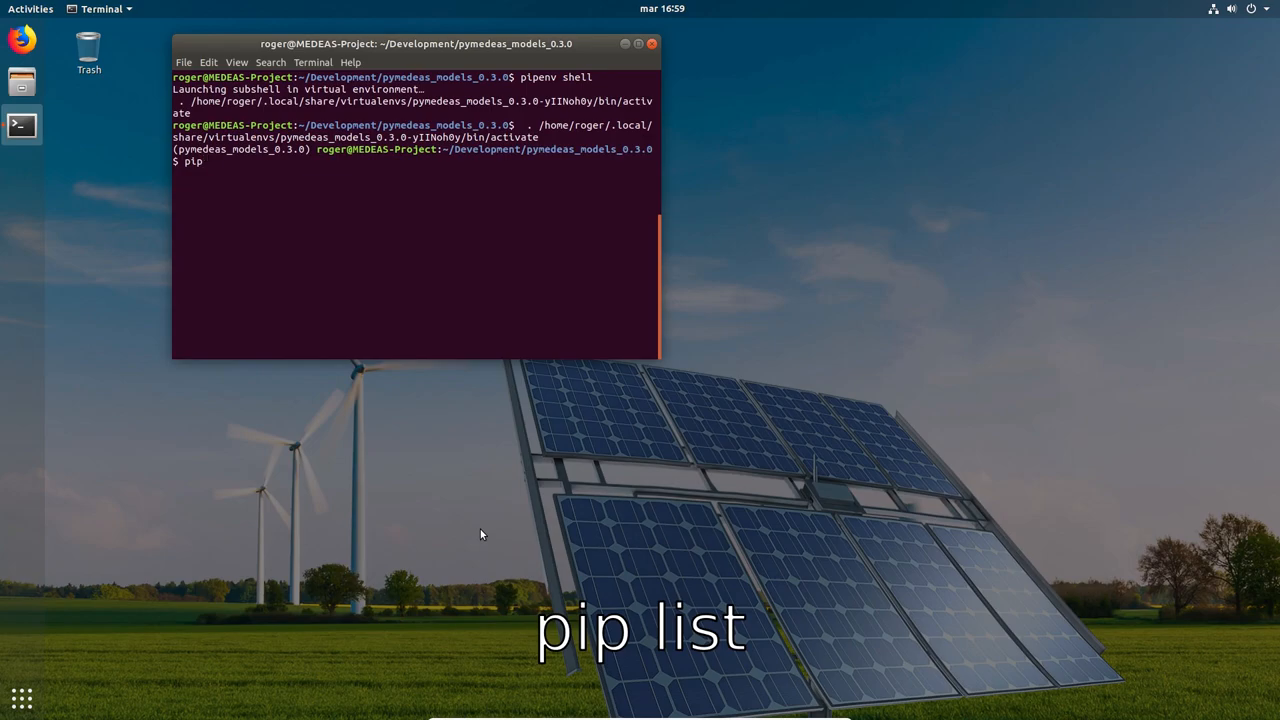
key("Return")
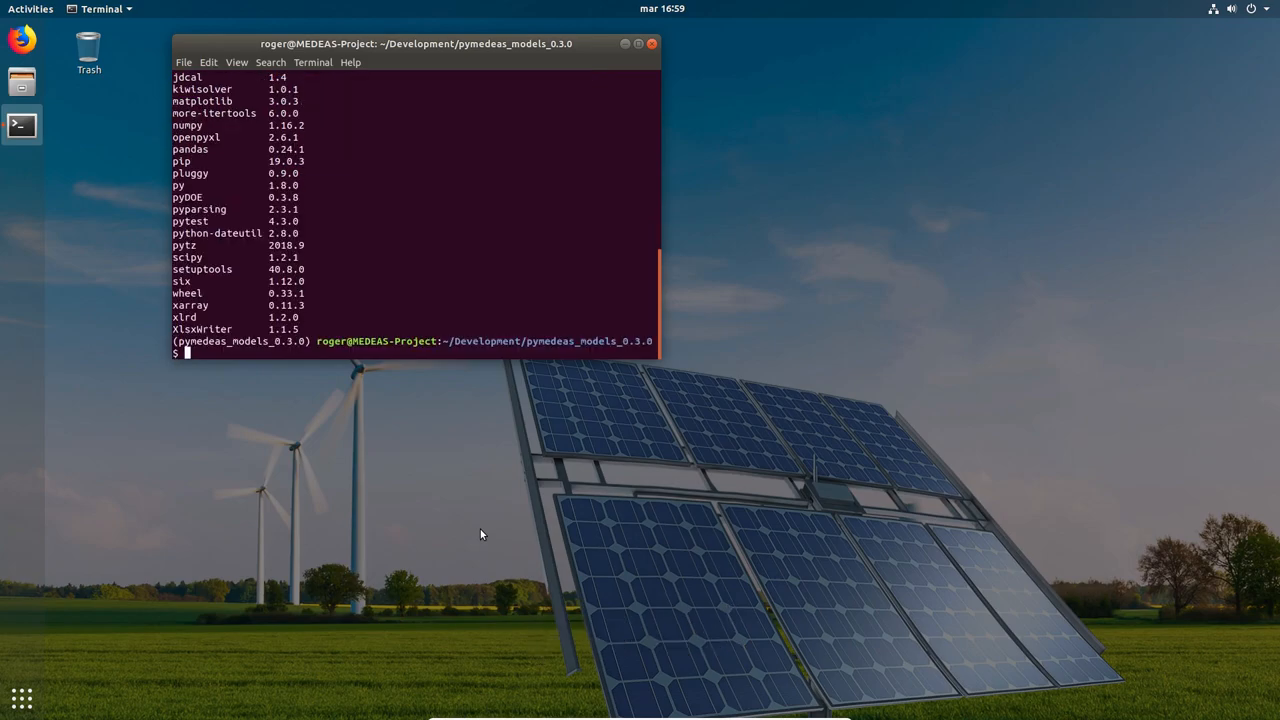
type("python run.py")
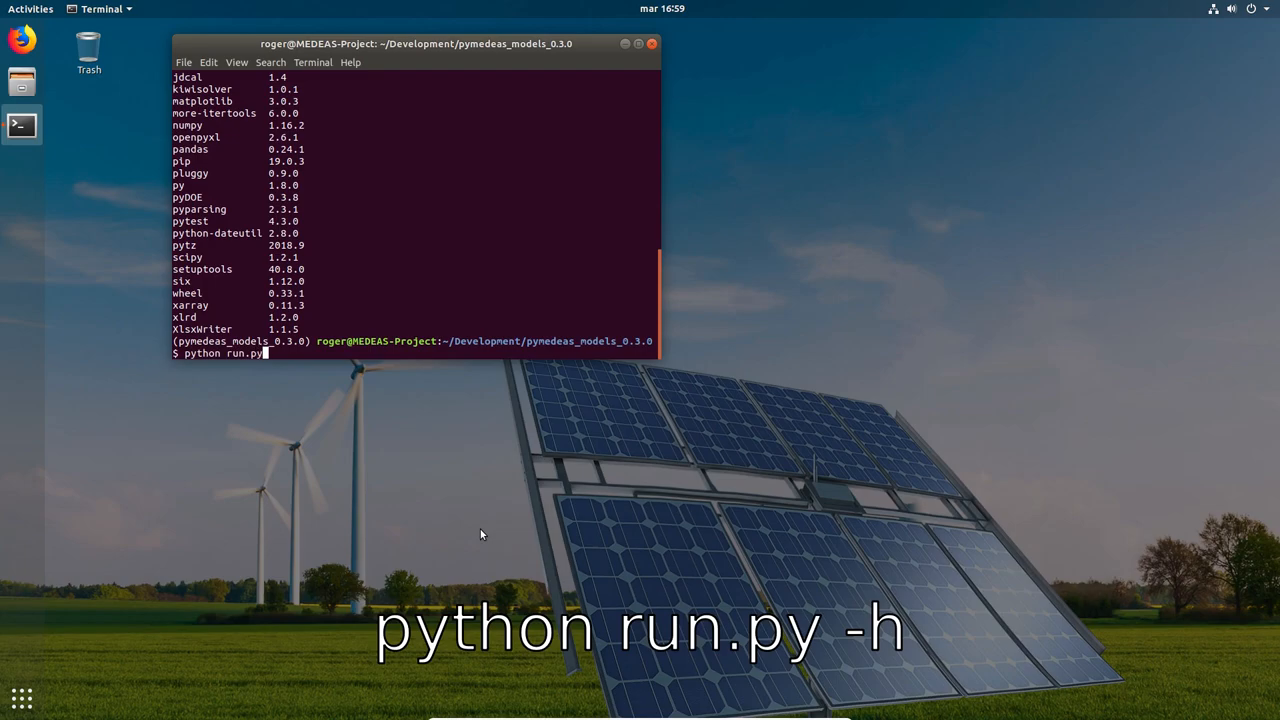
- View run.py -h options, then launch the BAU 1995–2050 simulation in silent mode with run.py -s
type("-h")
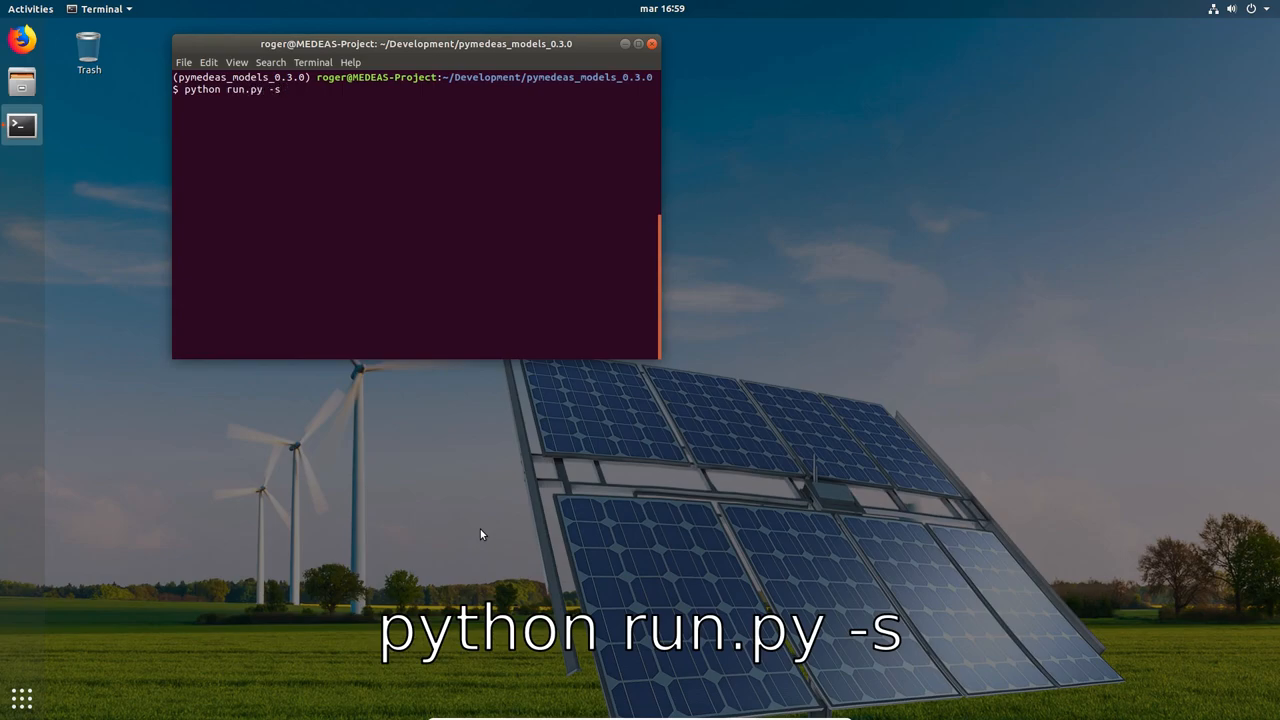
key("Return")
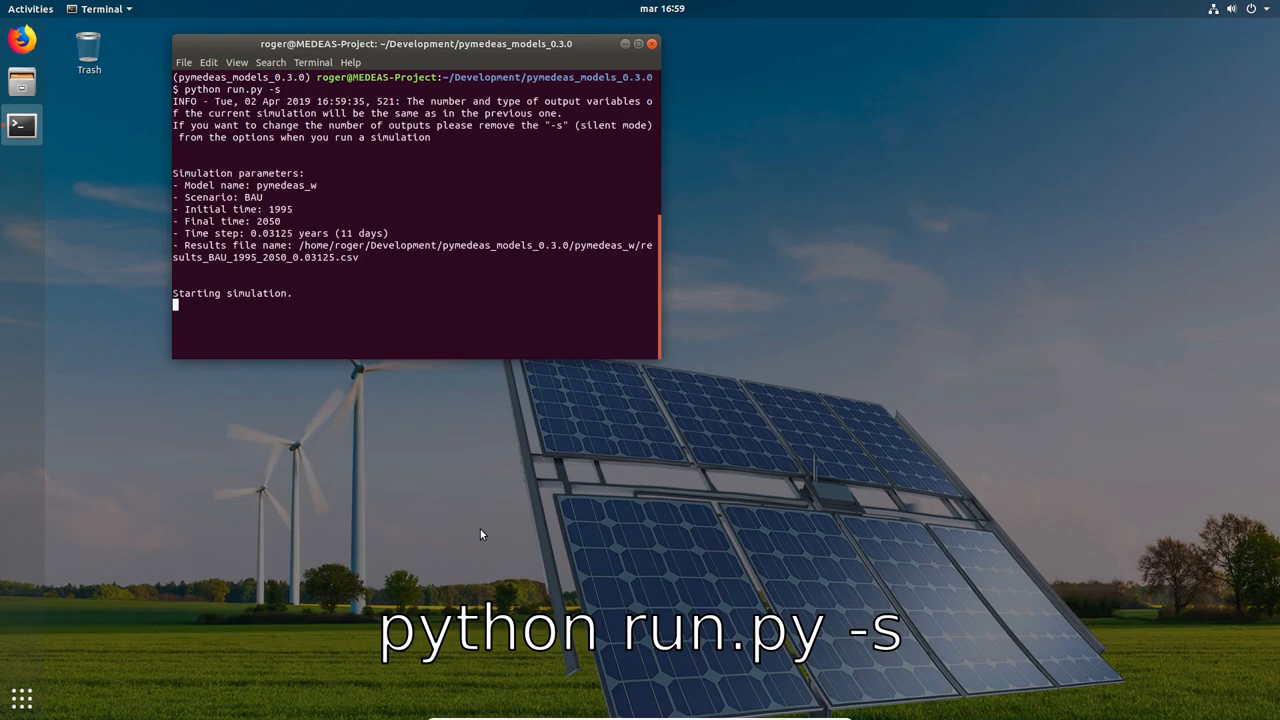